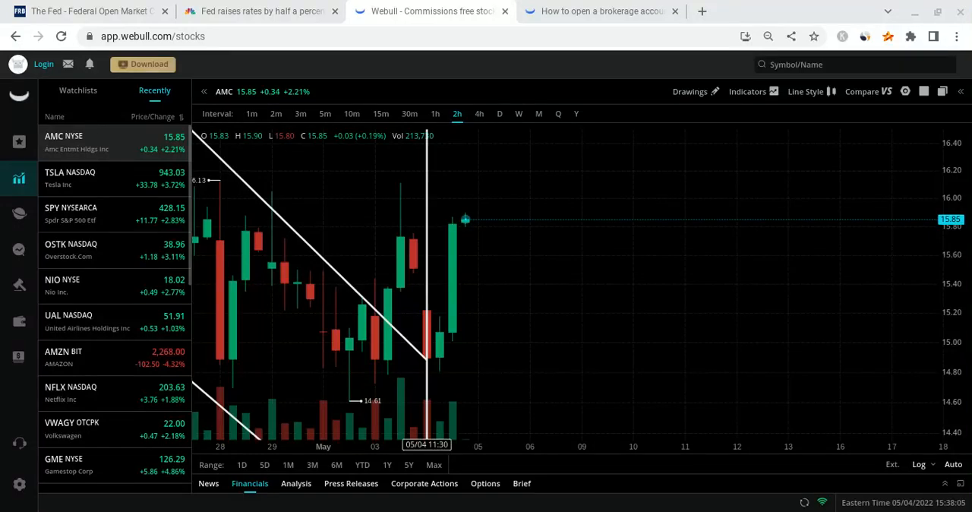
mouse_move(485, 384)
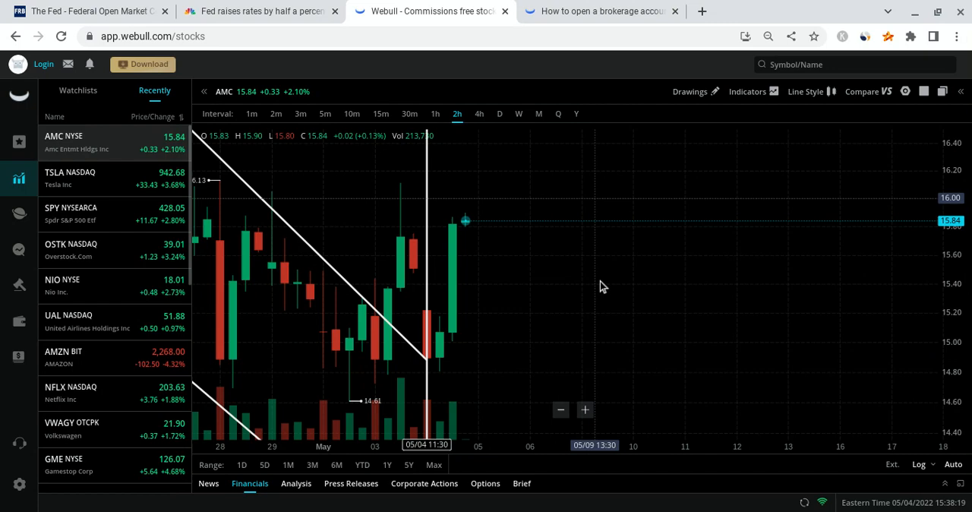
mouse_move(572, 277)
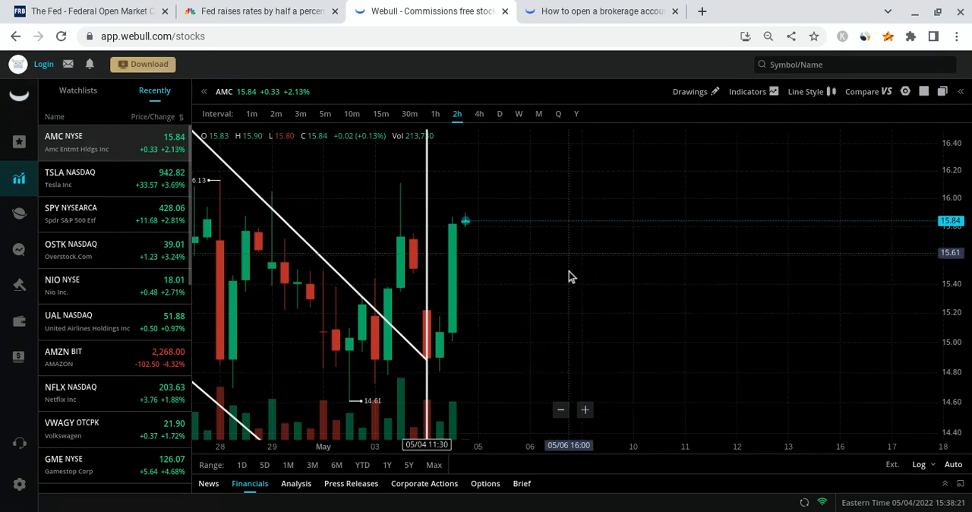
mouse_move(523, 273)
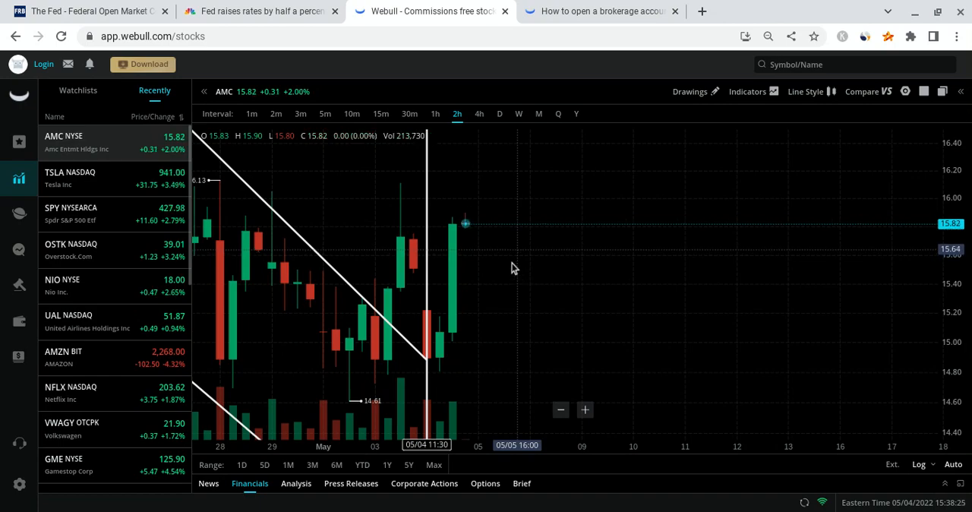
Check the Fed rate hike article and AMC chart, then show the 5-free-stocks offer page.
click(262, 13)
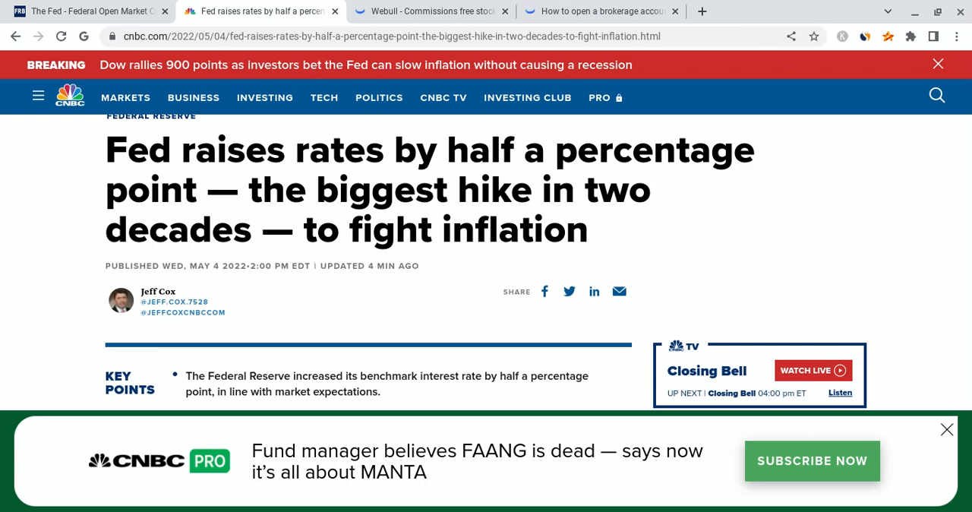
click(435, 12)
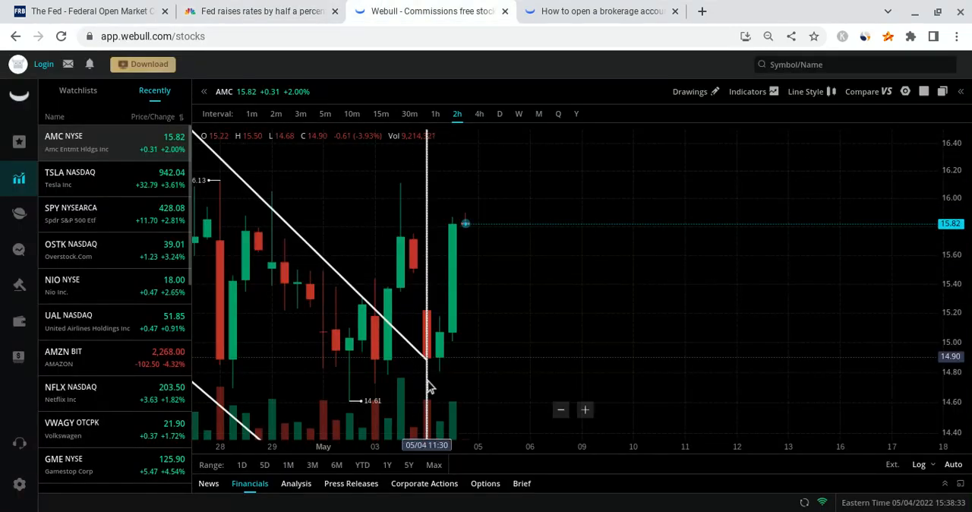
mouse_move(538, 340)
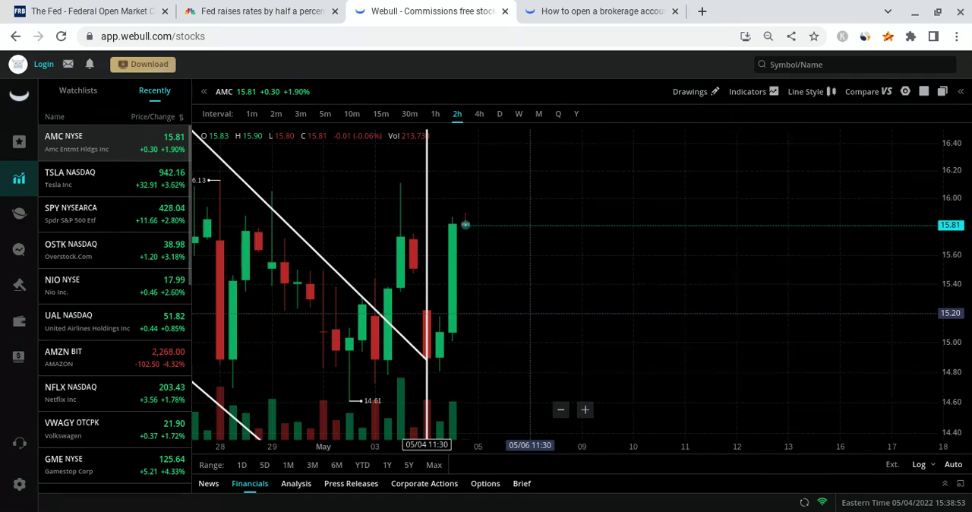
mouse_move(499, 303)
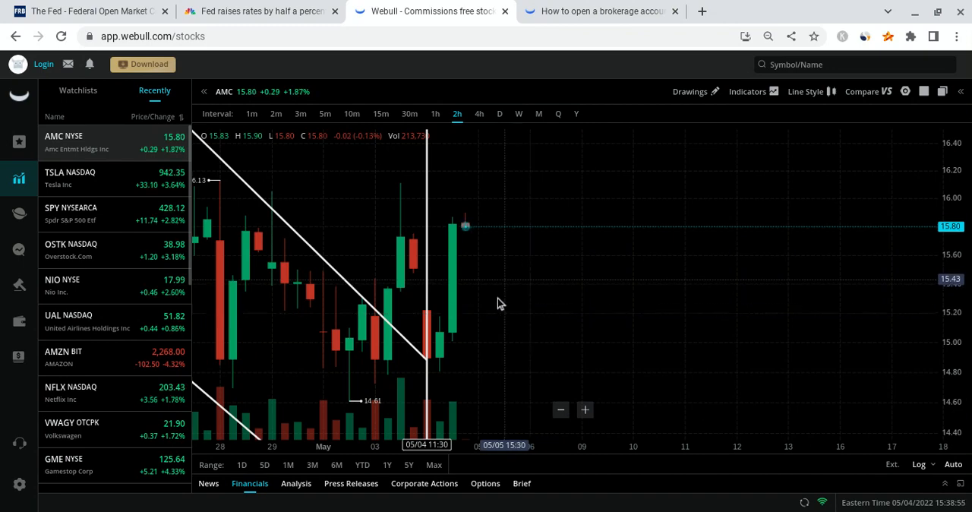
click(600, 12)
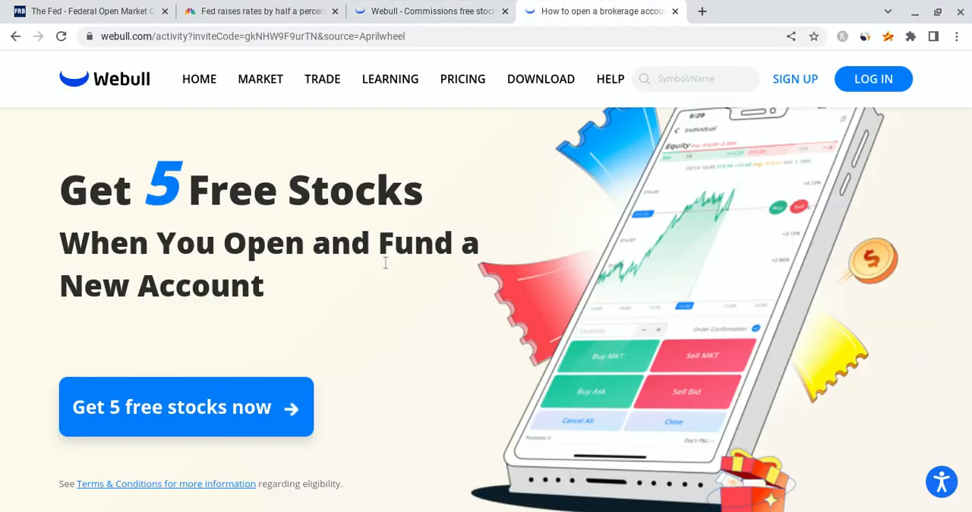
mouse_move(302, 243)
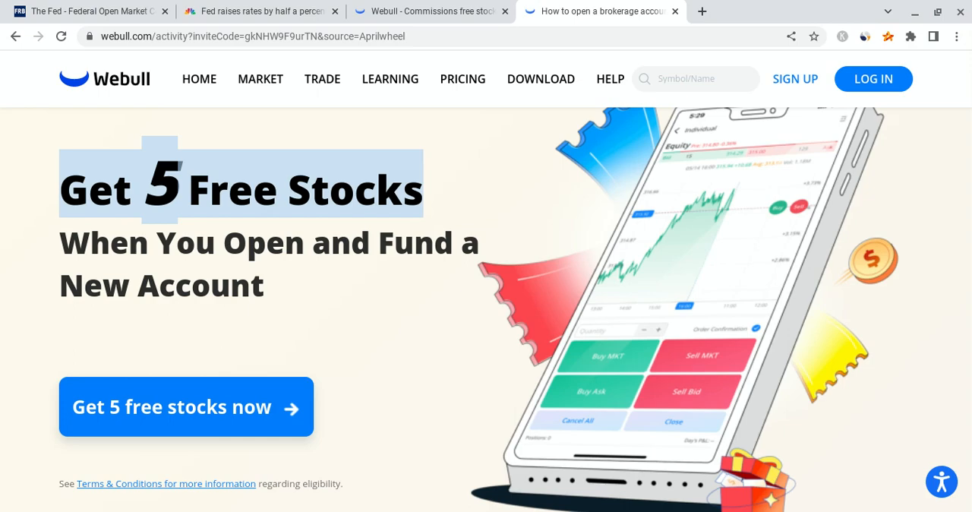
mouse_move(435, 5)
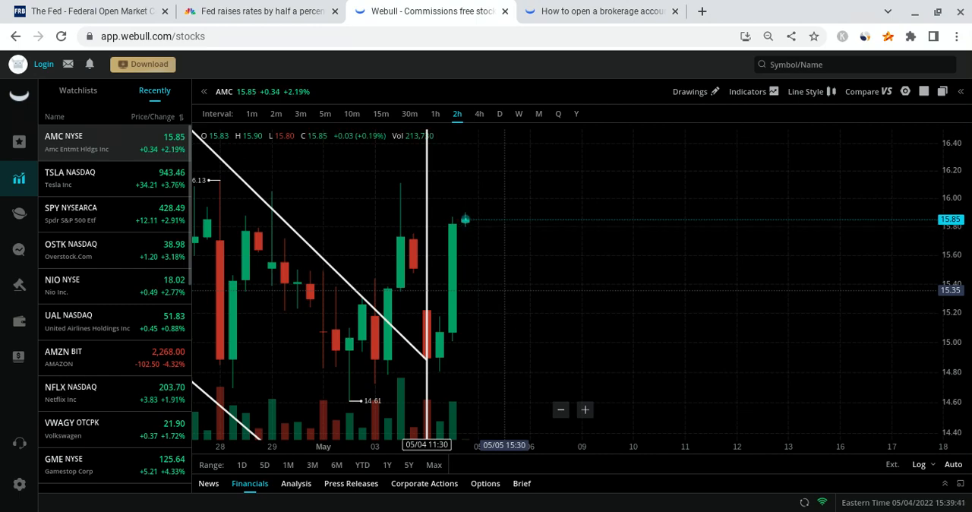
mouse_move(446, 347)
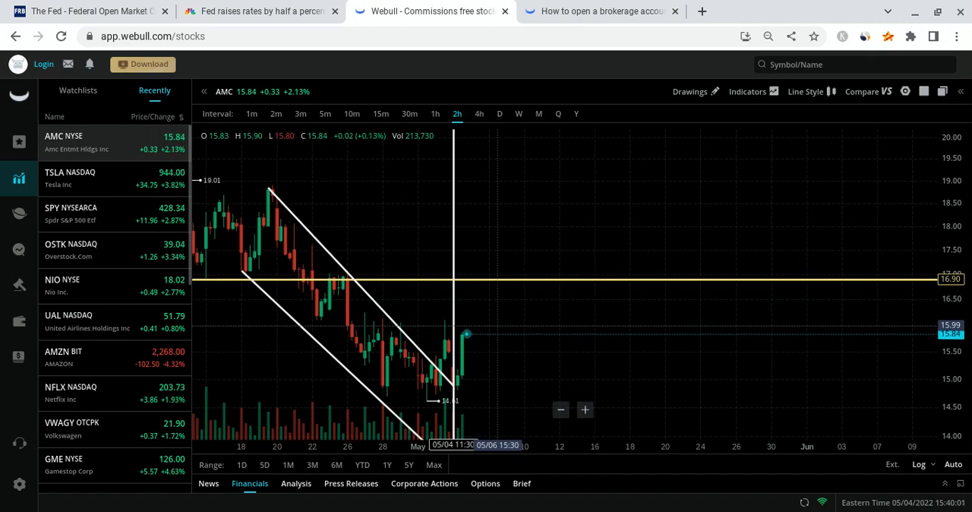
View the Federal Open Market Committee page, then return to CNBC's half-point hike article.
click(91, 13)
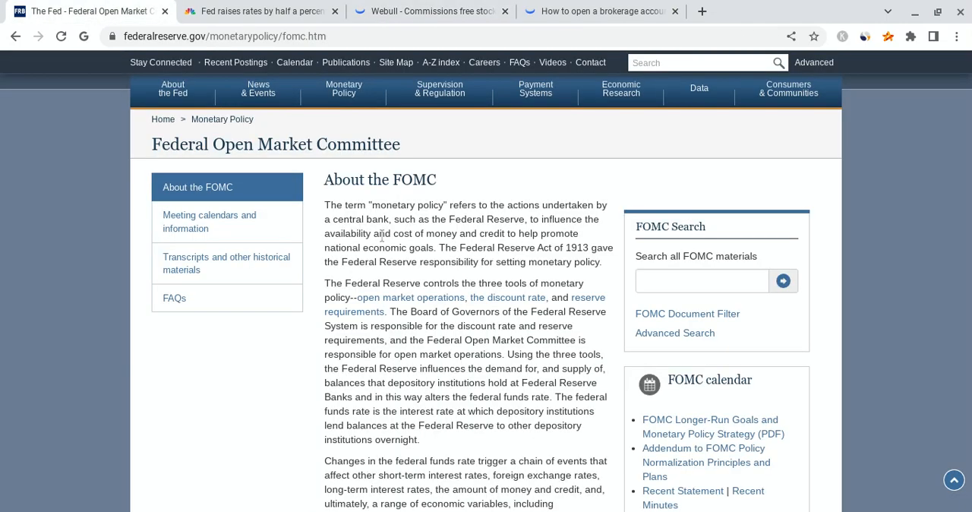
mouse_move(383, 241)
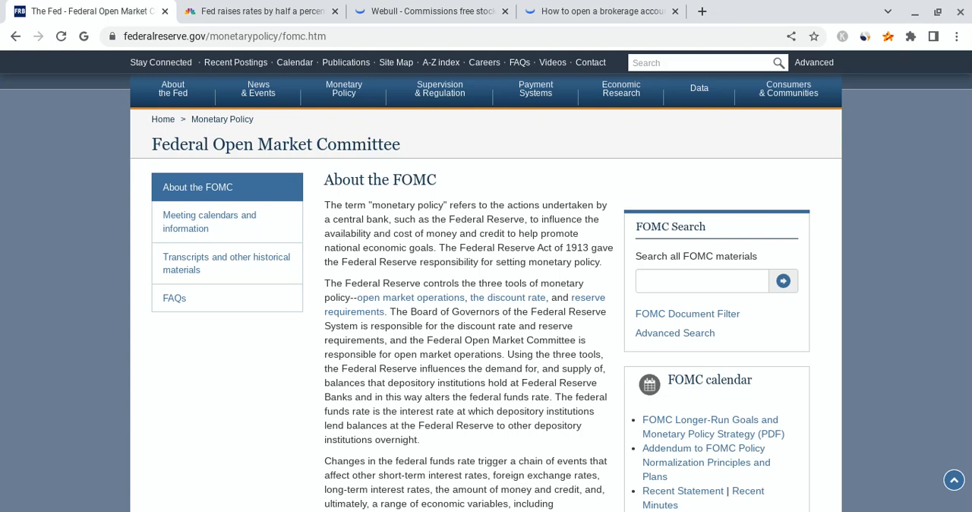
click(265, 10)
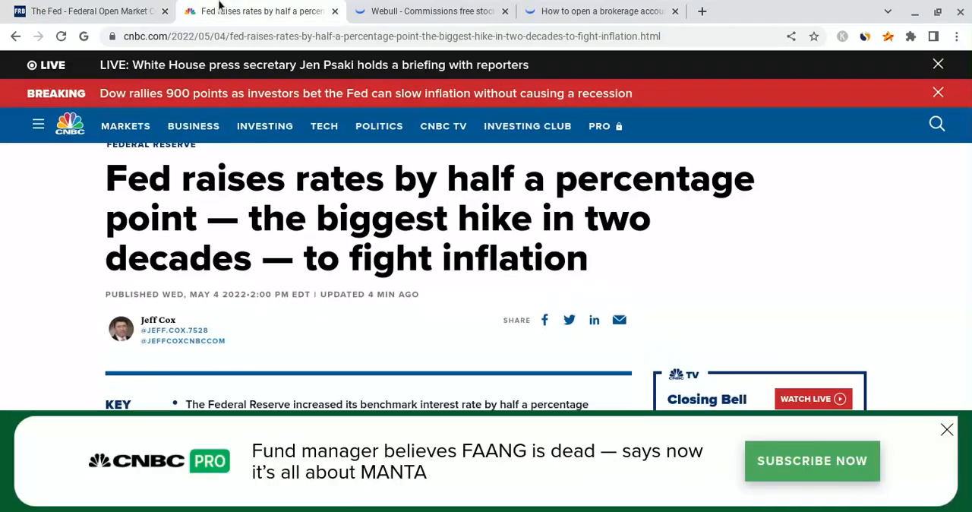
mouse_move(559, 178)
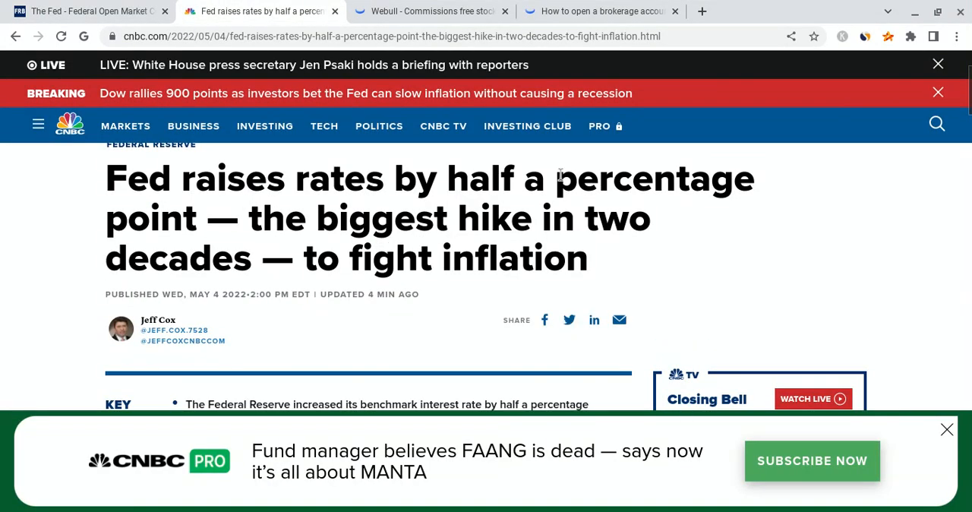
Scroll CNBC's 'Fed raises rates by half a percentage point' article to its headline.
scroll(down, 3)
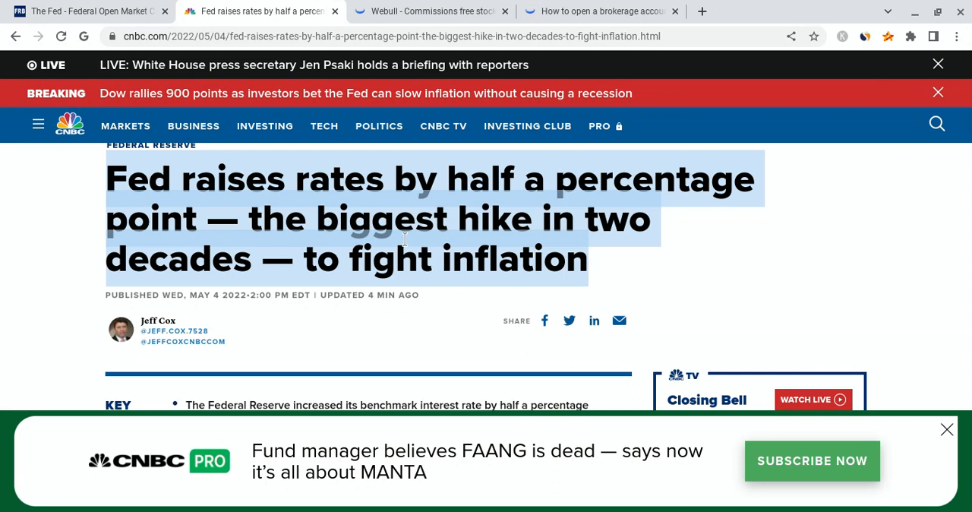
mouse_move(700, 259)
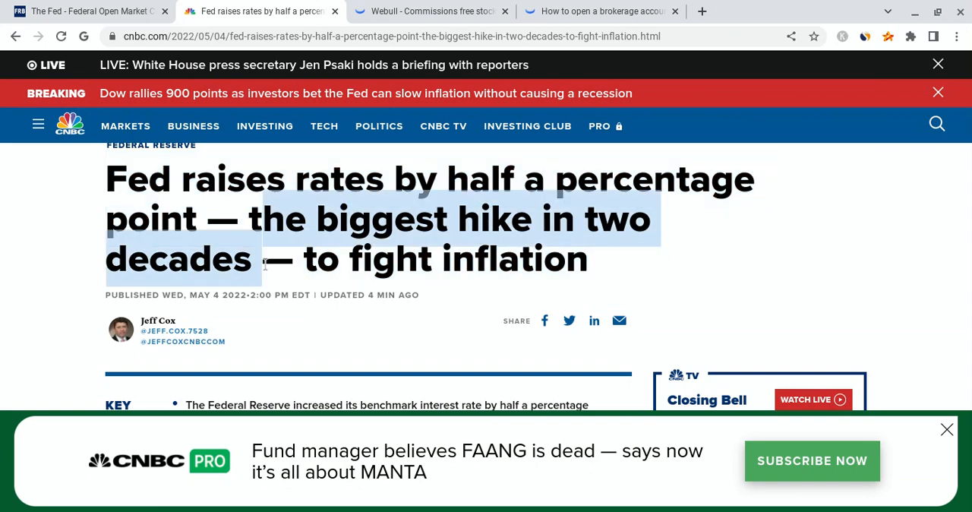
mouse_move(267, 274)
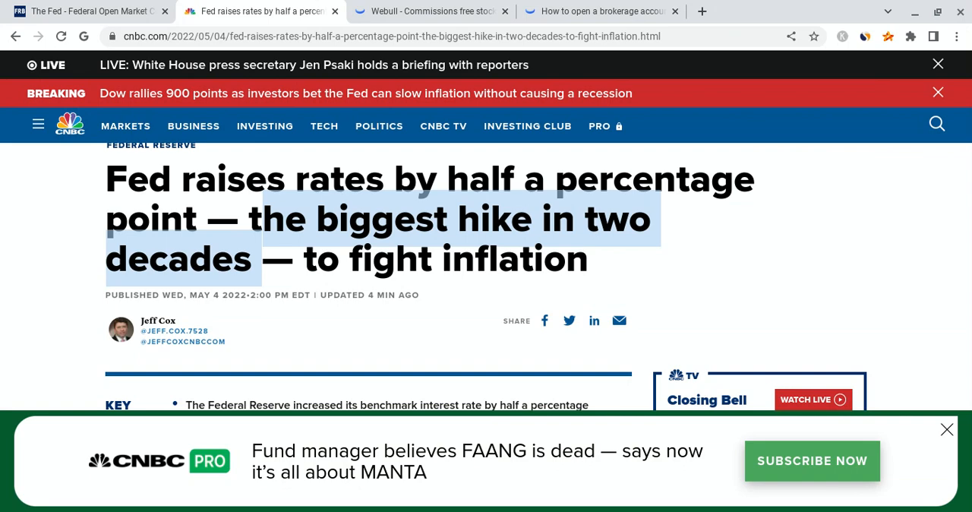
Highlight the key point on reducing bond holdings by $95 billion a month, then return to AMC.
scroll(down, 3)
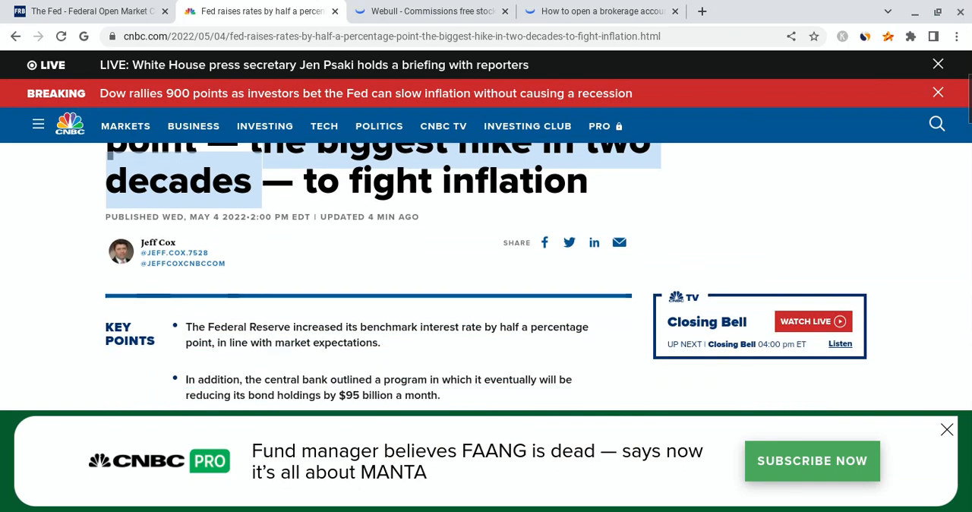
scroll(down, 3)
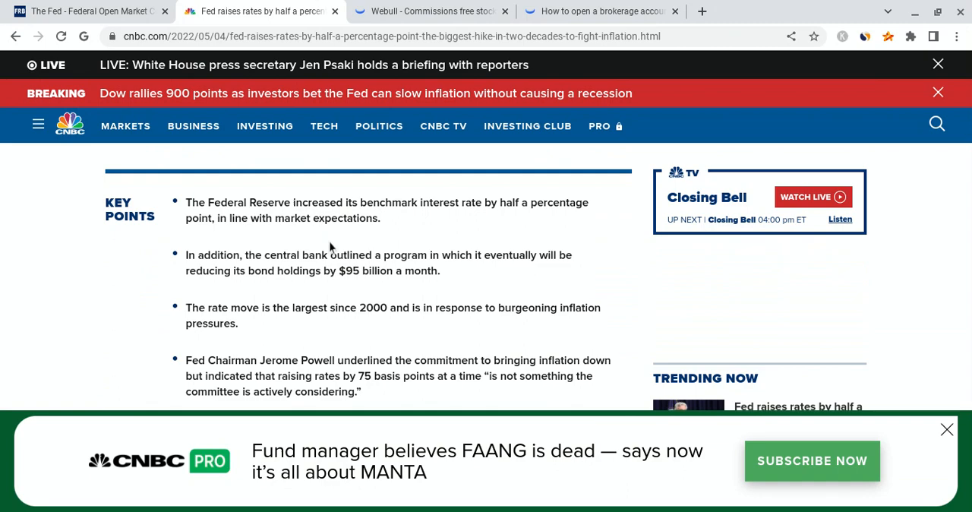
scroll(down, 3)
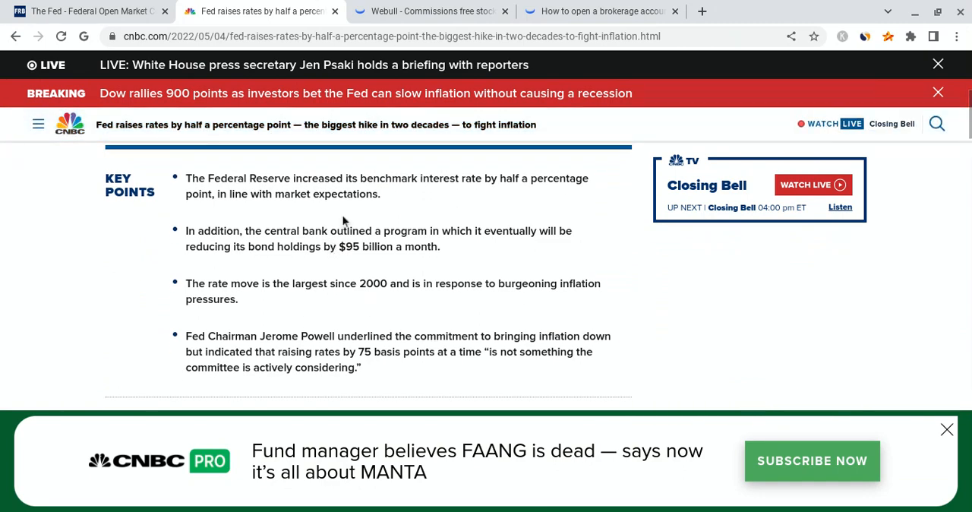
mouse_move(353, 245)
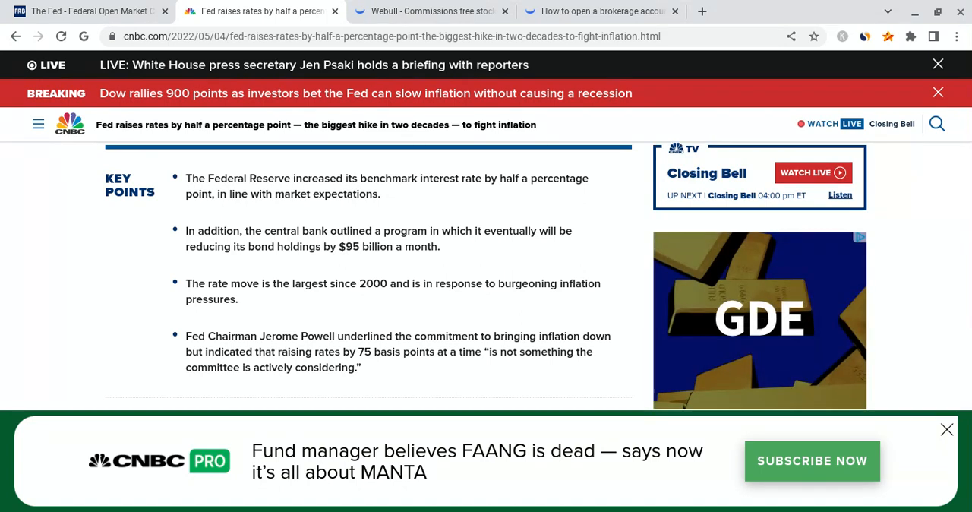
drag(186, 230, 439, 246)
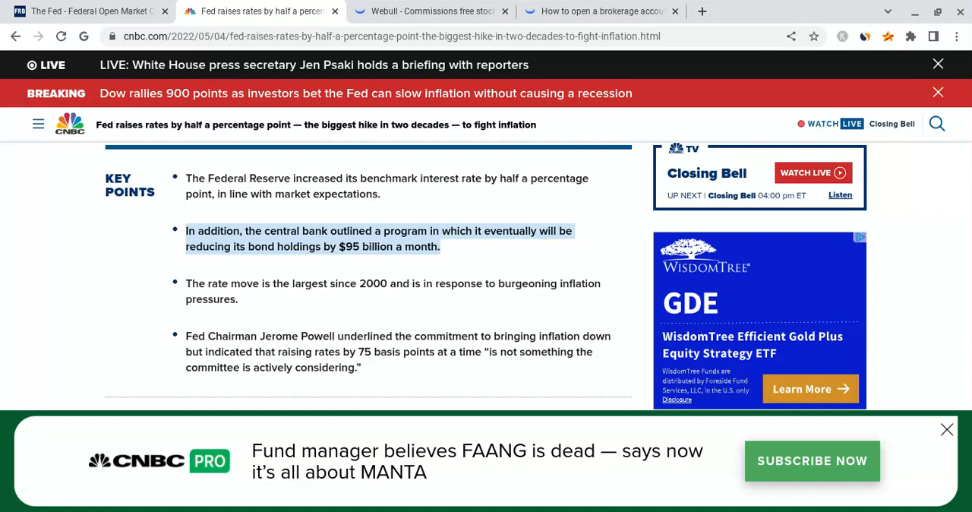
mouse_move(401, 5)
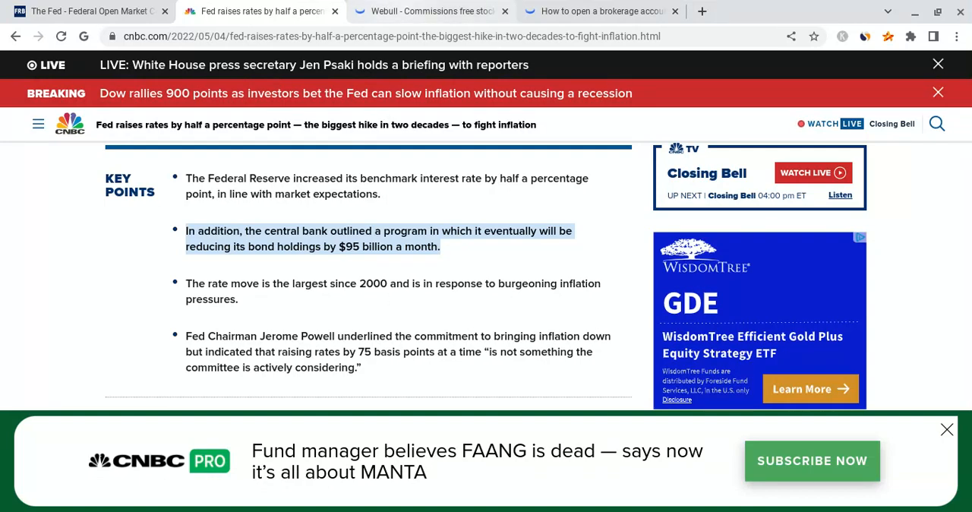
click(436, 13)
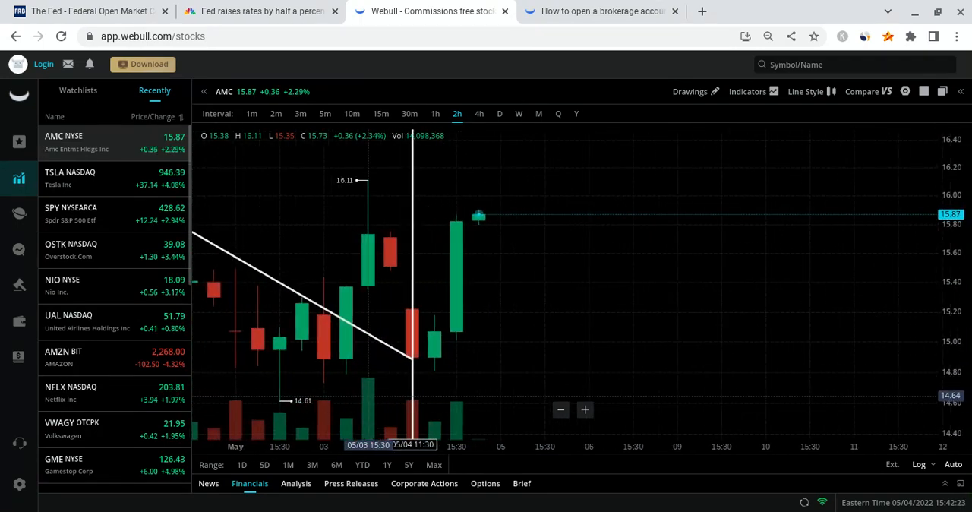
mouse_move(301, 434)
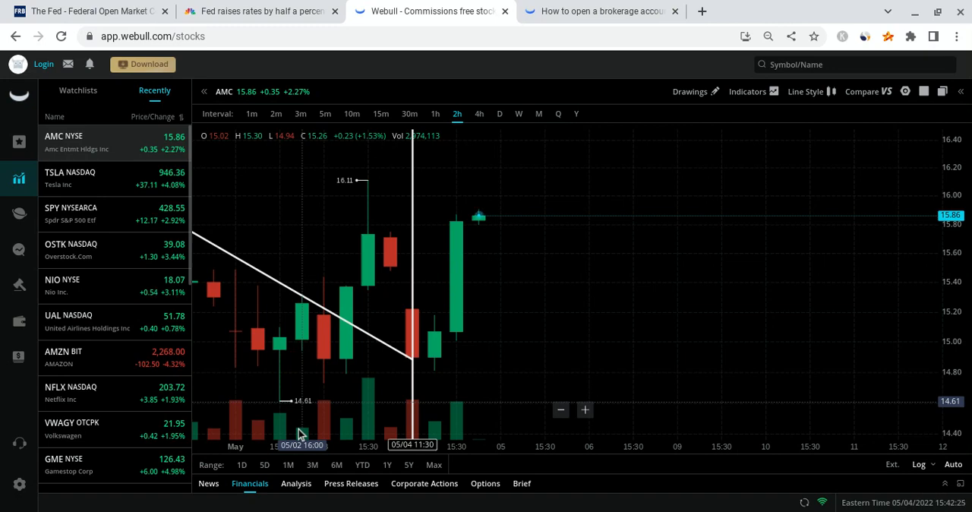
mouse_move(369, 200)
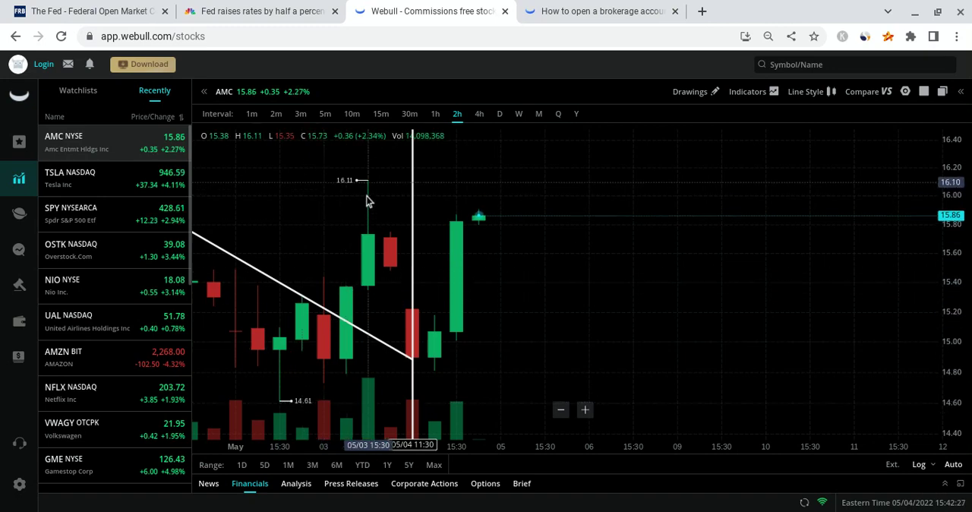
mouse_move(366, 245)
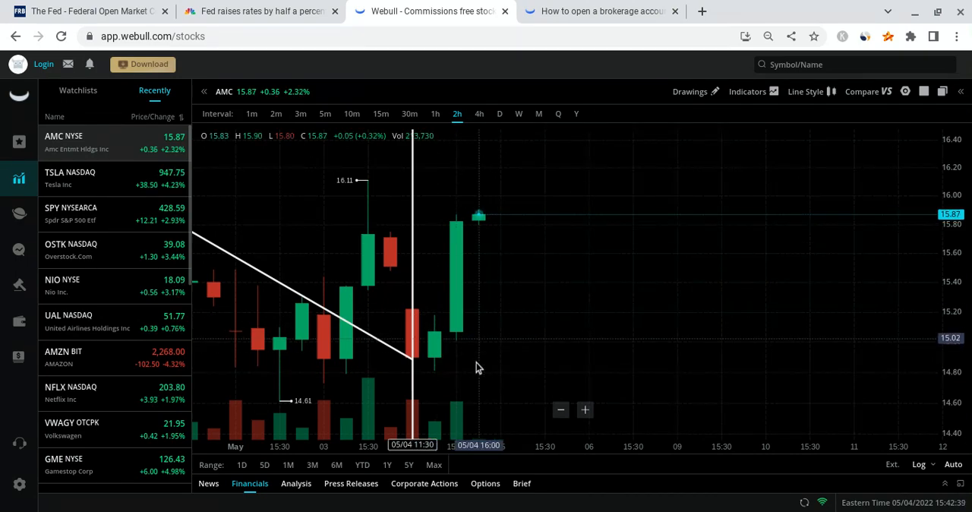
mouse_move(450, 364)
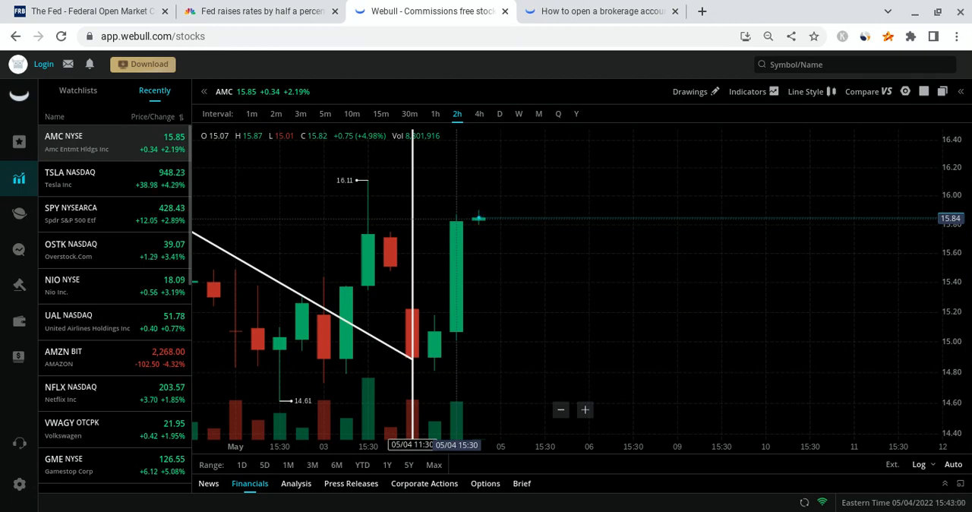
mouse_move(440, 395)
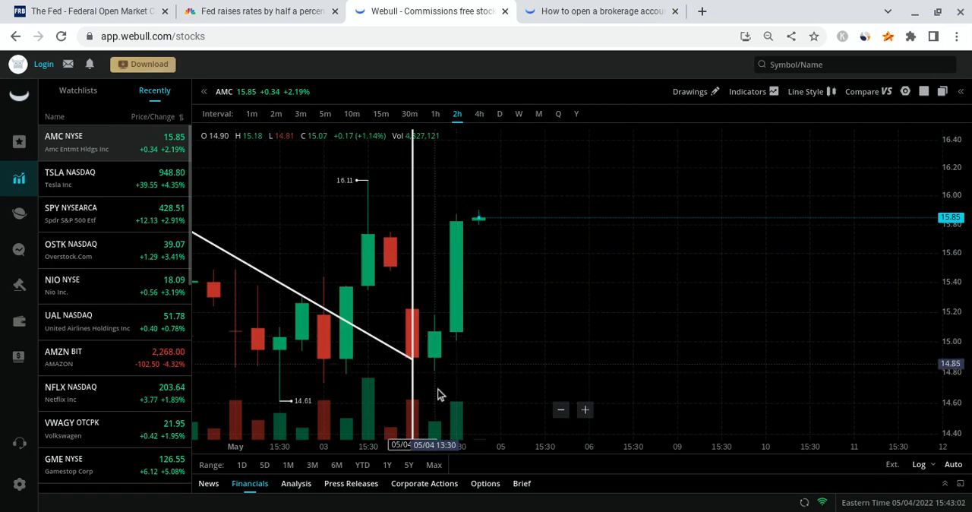
mouse_move(499, 249)
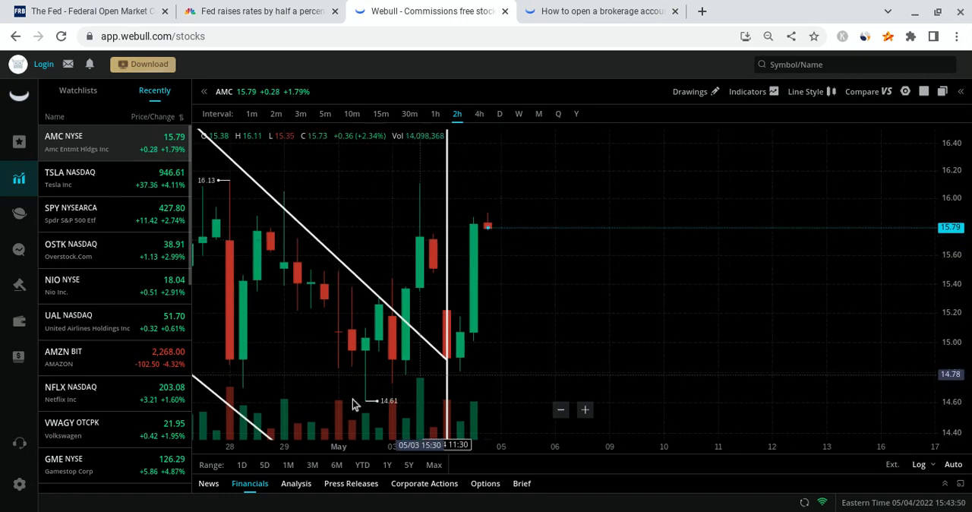
mouse_move(389, 265)
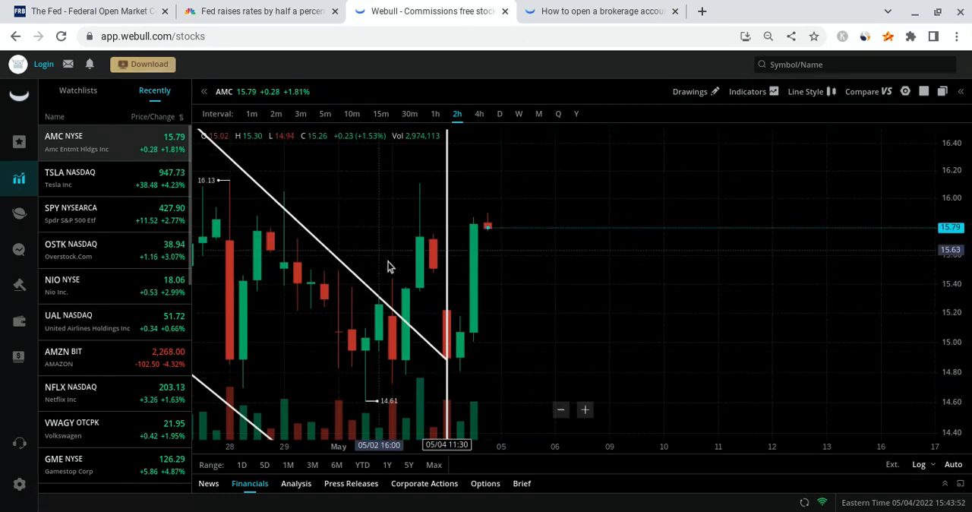
mouse_move(516, 303)
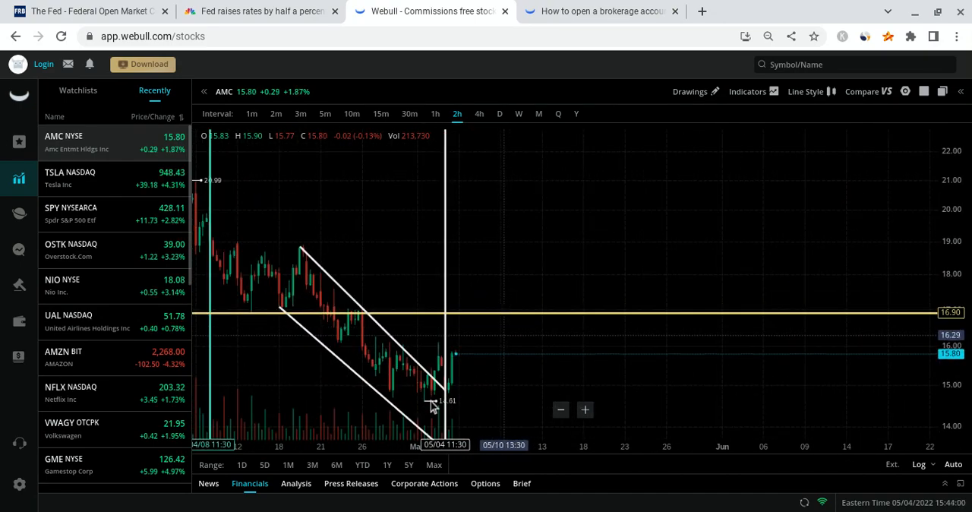
mouse_move(485, 401)
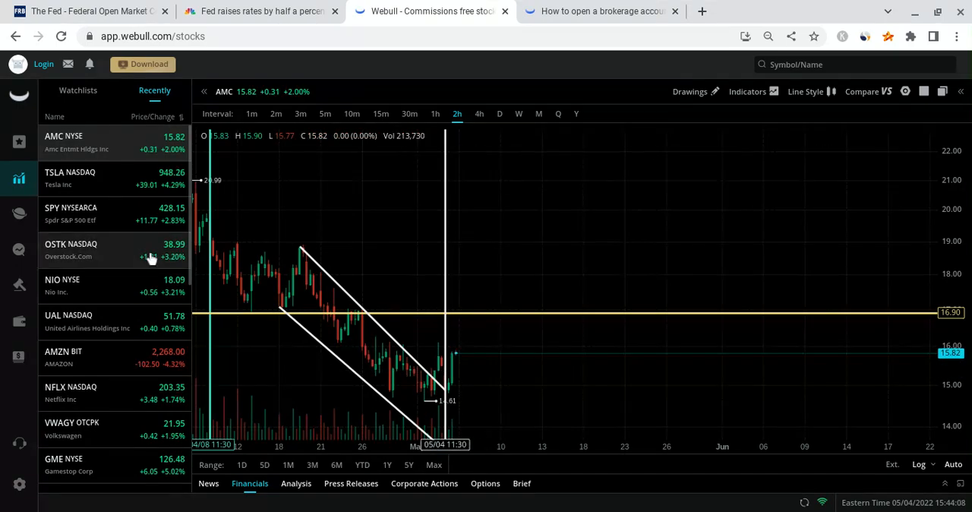
Switch to SPY's 2-hour chart with its 446.69 resistance and 400.84 support lines.
click(70, 213)
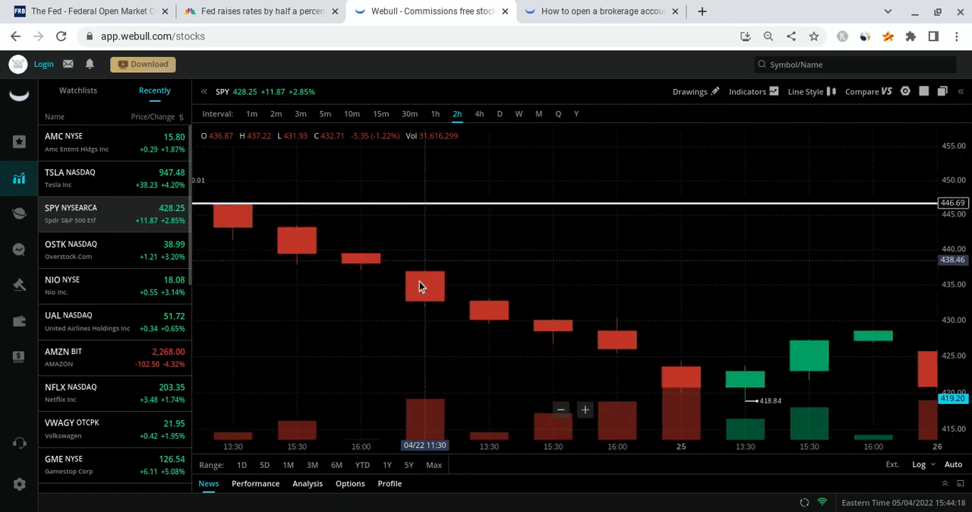
mouse_move(421, 296)
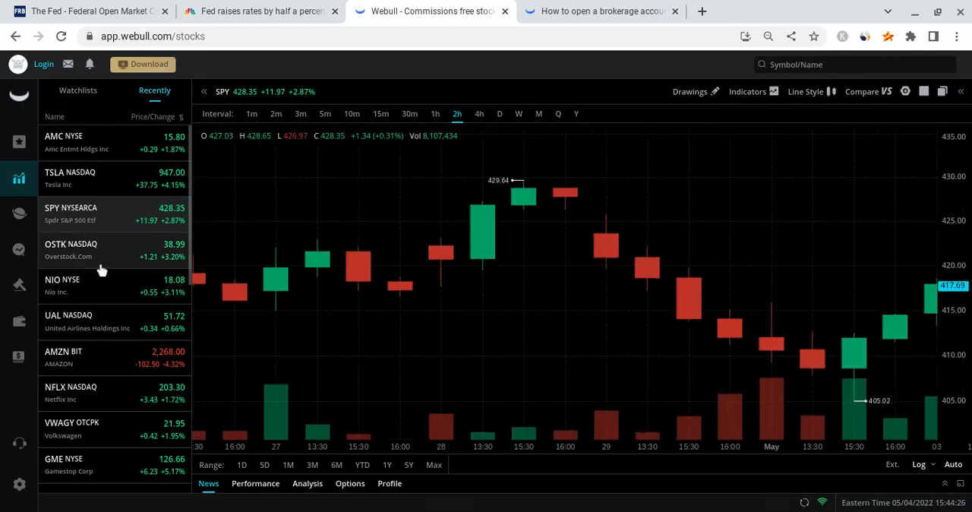
mouse_move(650, 217)
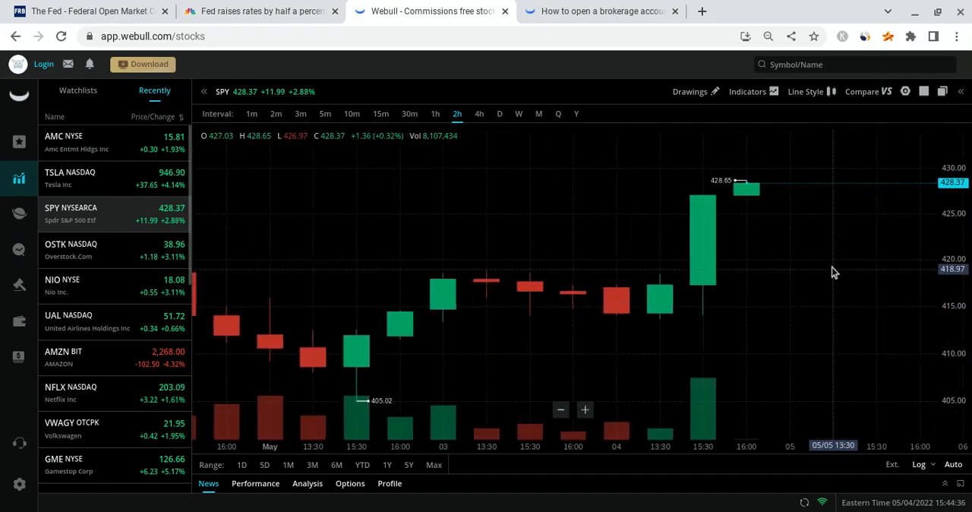
mouse_move(795, 213)
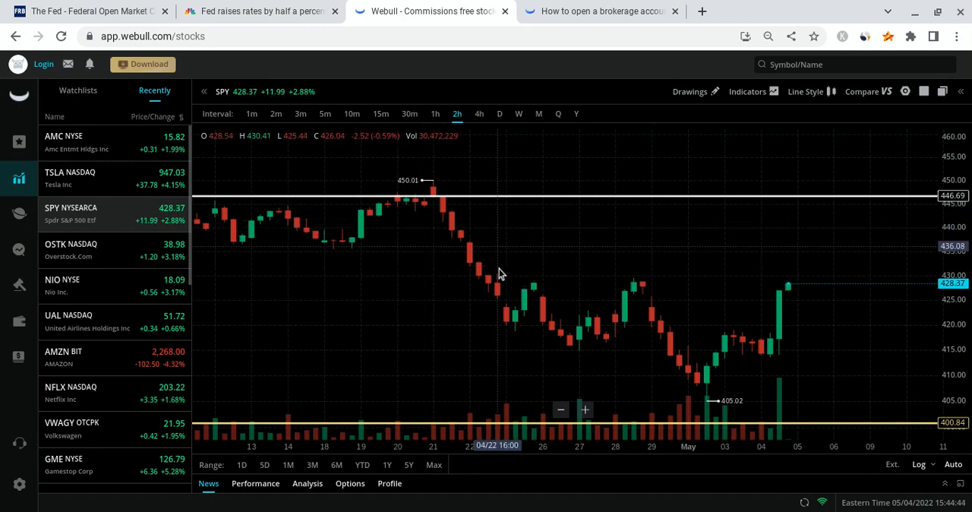
mouse_move(629, 268)
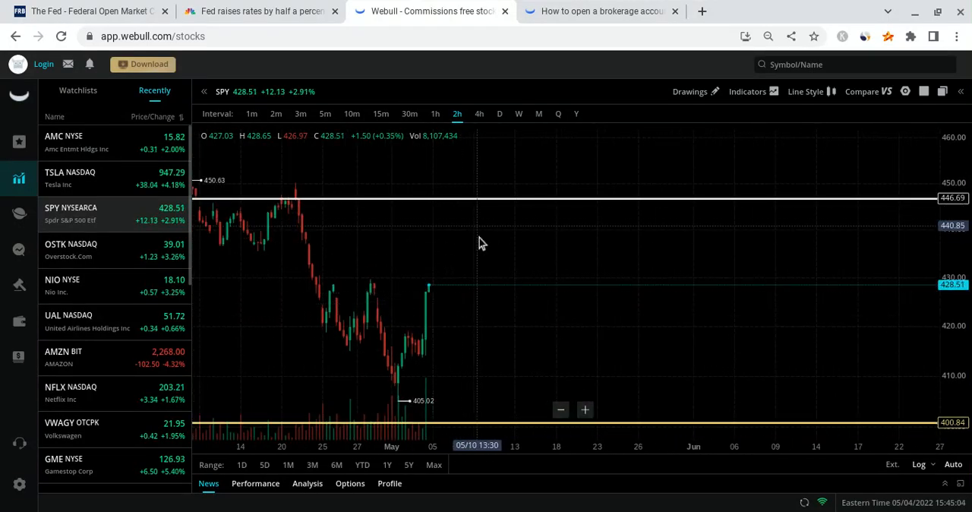
mouse_move(517, 205)
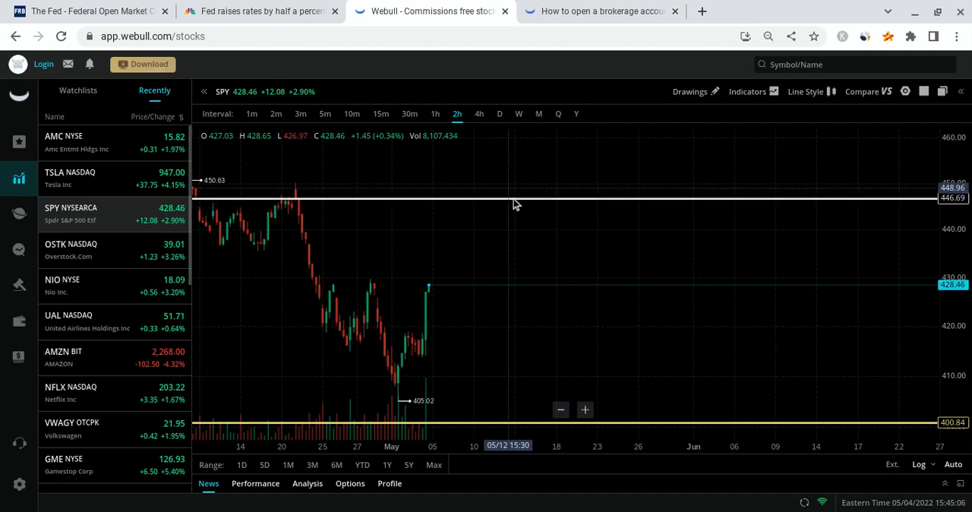
mouse_move(555, 182)
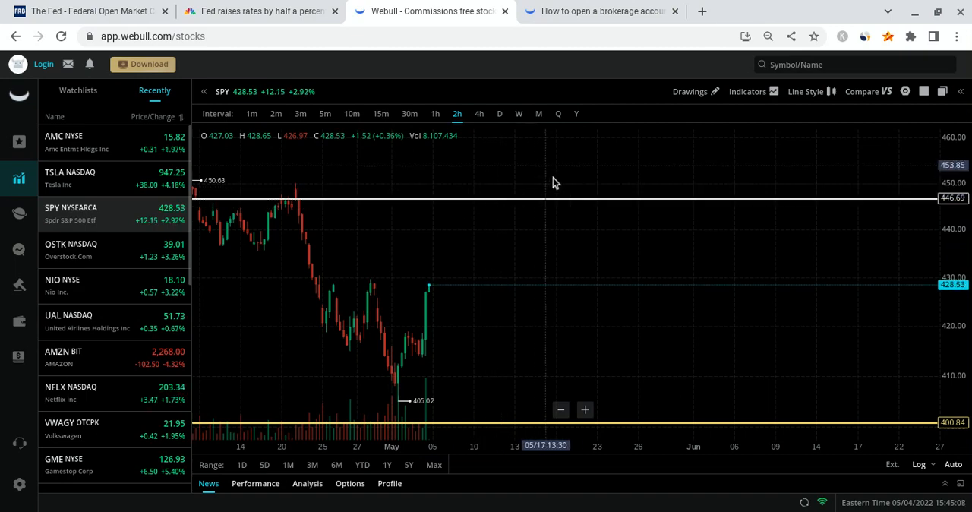
mouse_move(687, 290)
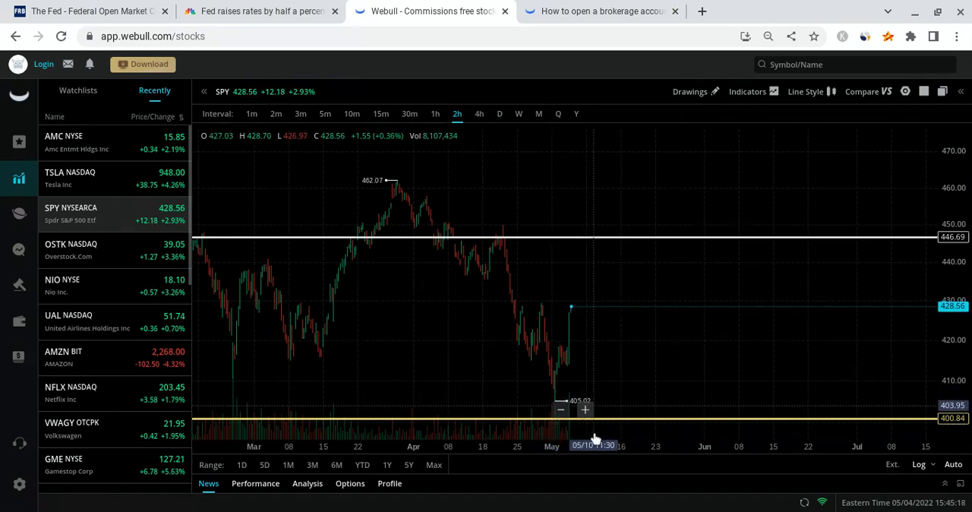
mouse_move(157, 259)
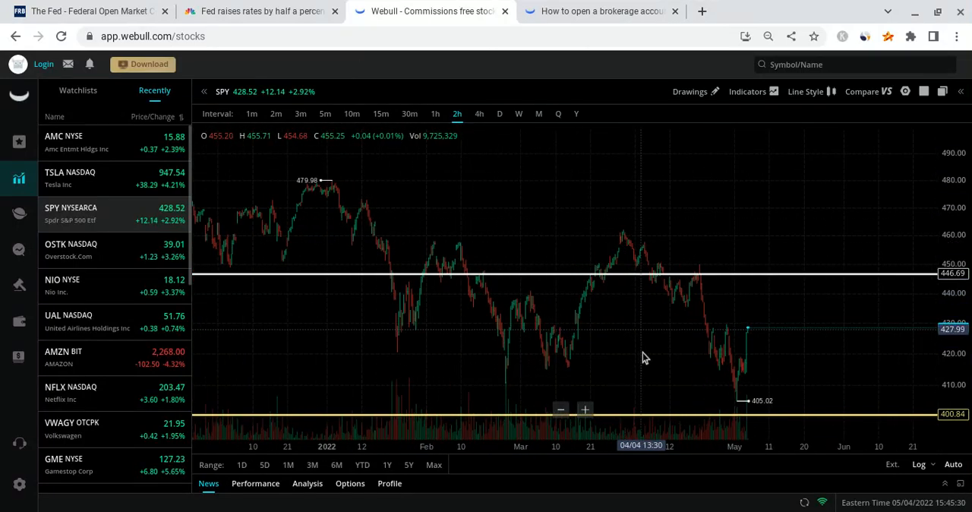
mouse_move(422, 362)
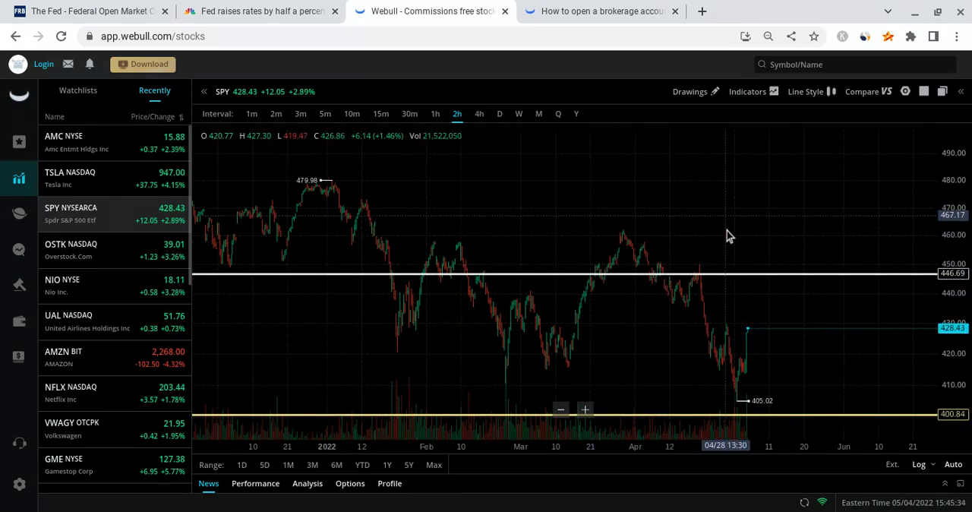
mouse_move(635, 339)
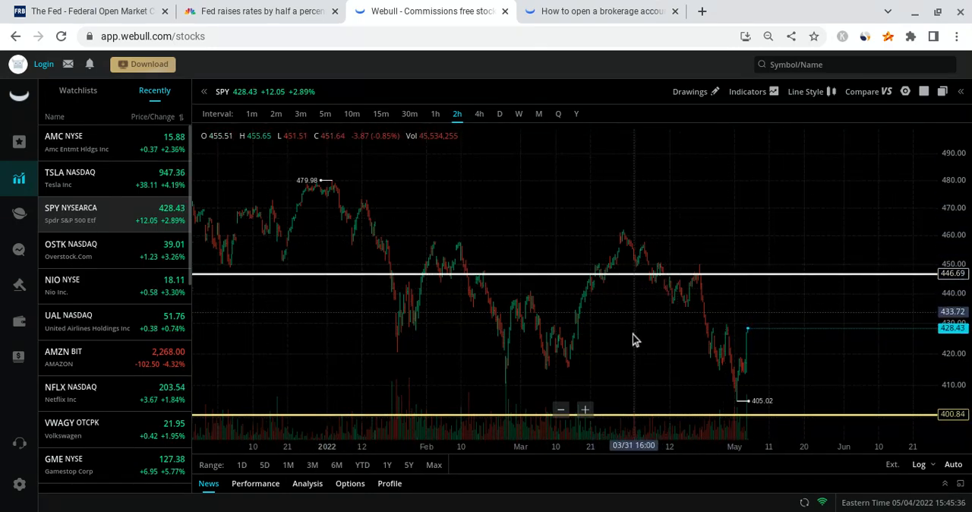
mouse_move(609, 352)
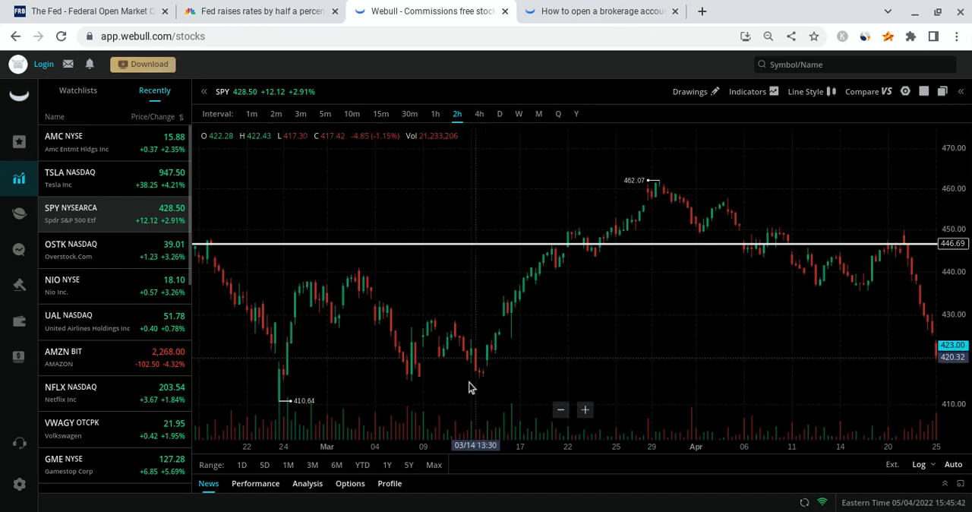
mouse_move(667, 218)
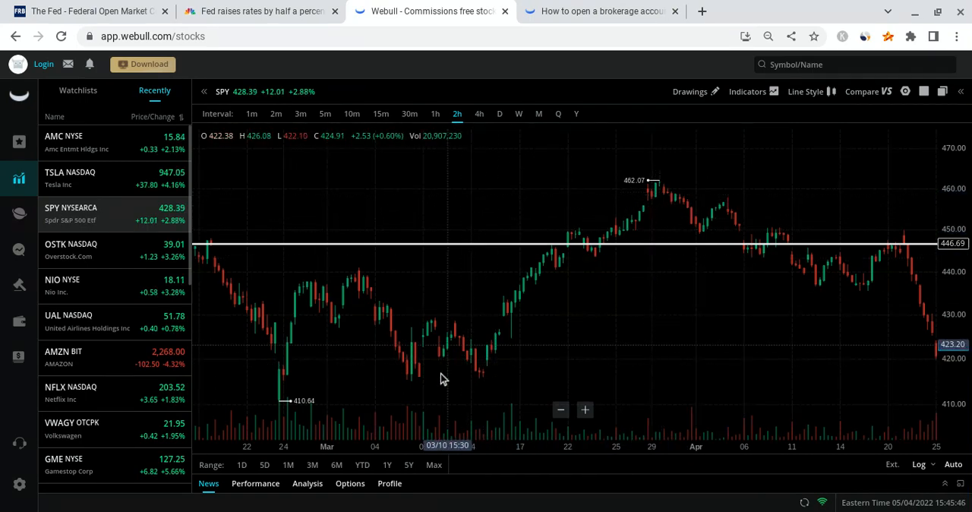
mouse_move(480, 363)
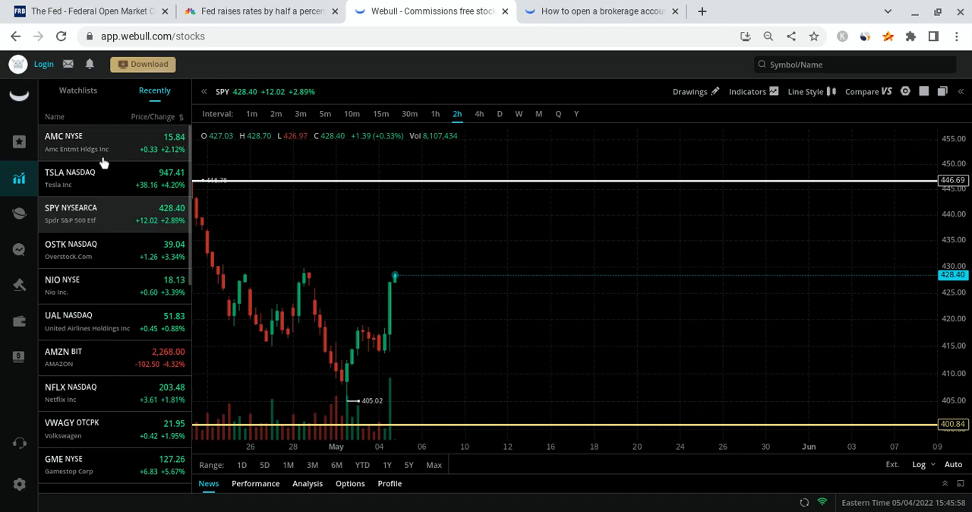
Switch back to AMC's 2-hour chart, with price at 15.84 below the 16.90 line.
click(64, 141)
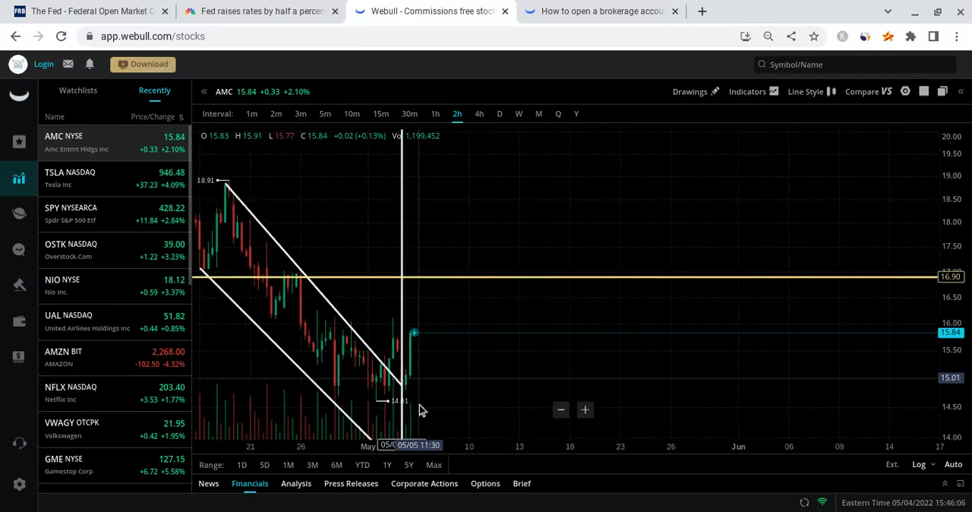
mouse_move(555, 206)
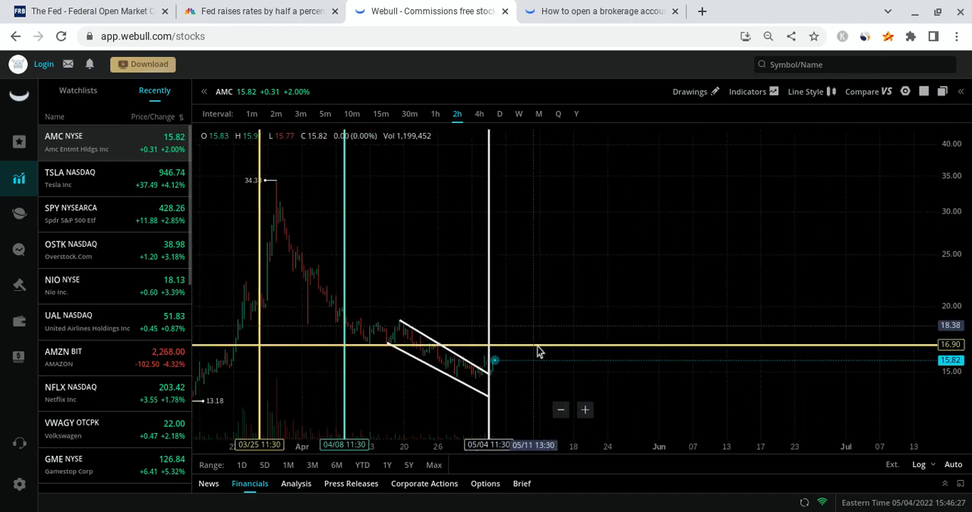
mouse_move(594, 270)
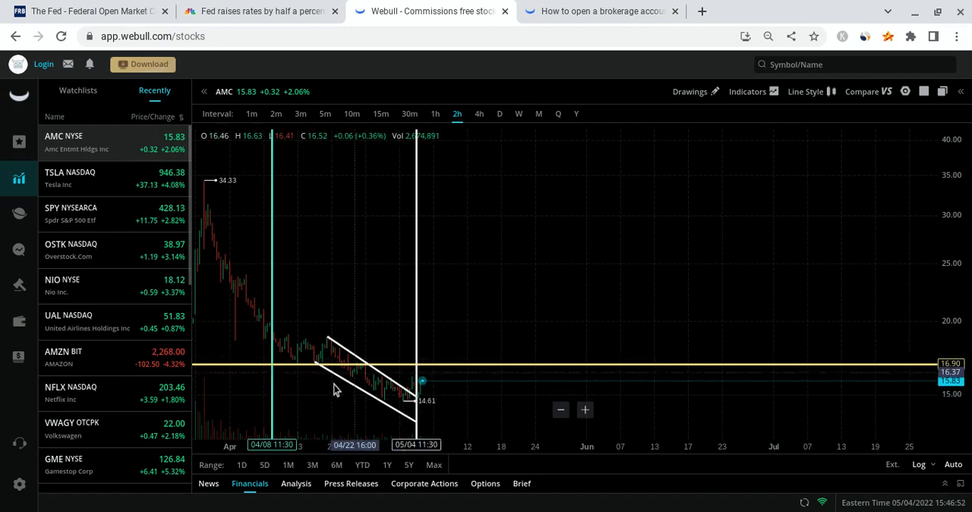
mouse_move(518, 239)
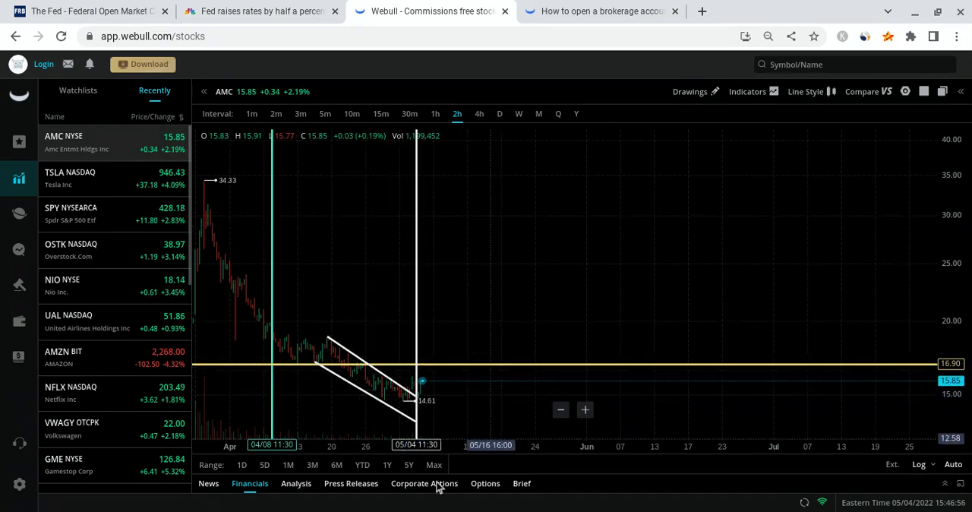
mouse_move(444, 407)
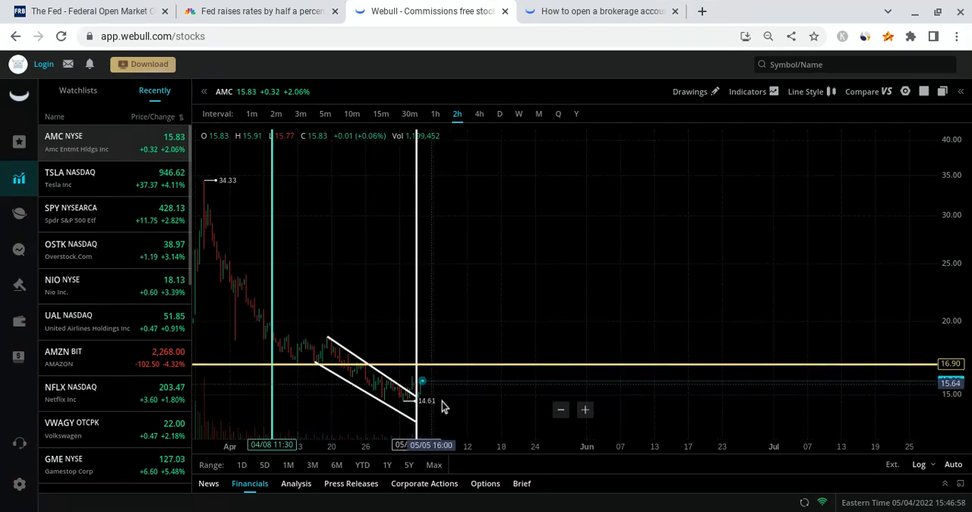
mouse_move(524, 230)
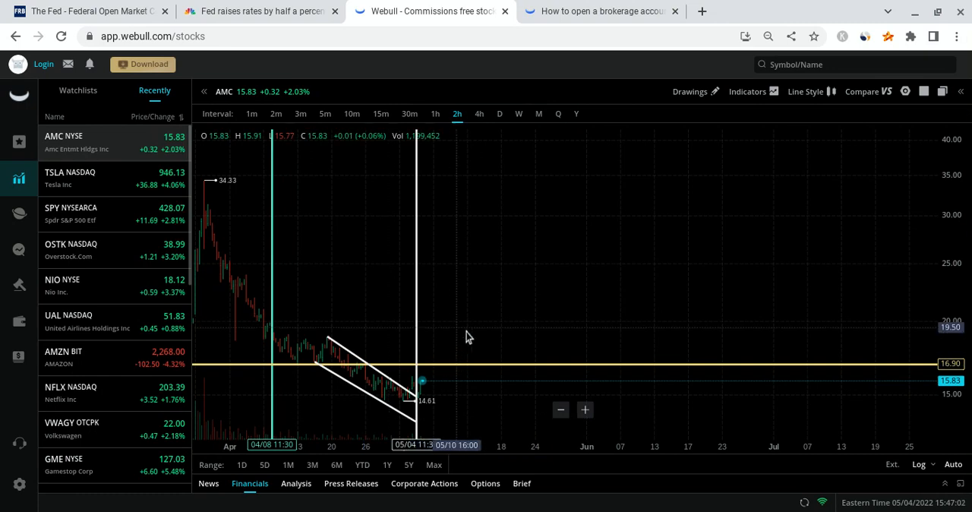
mouse_move(672, 326)
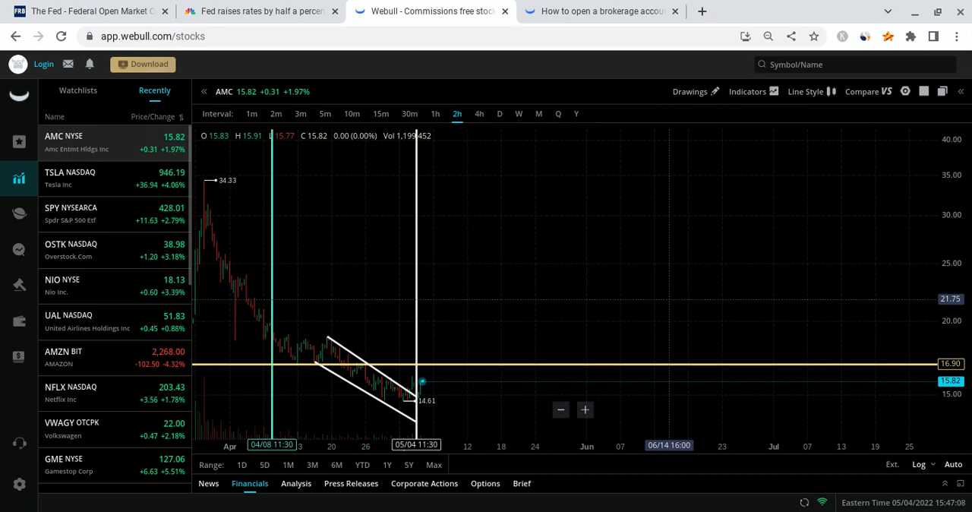
mouse_move(552, 319)
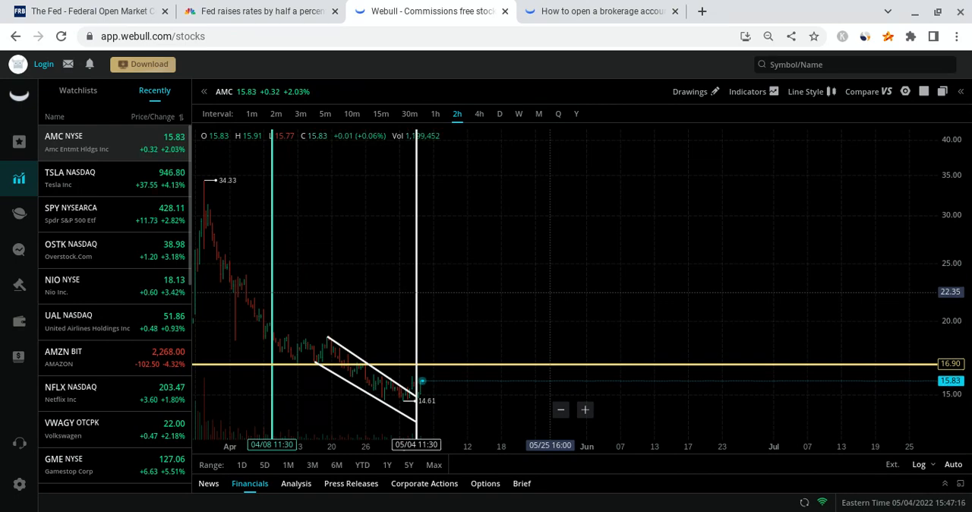
mouse_move(372, 307)
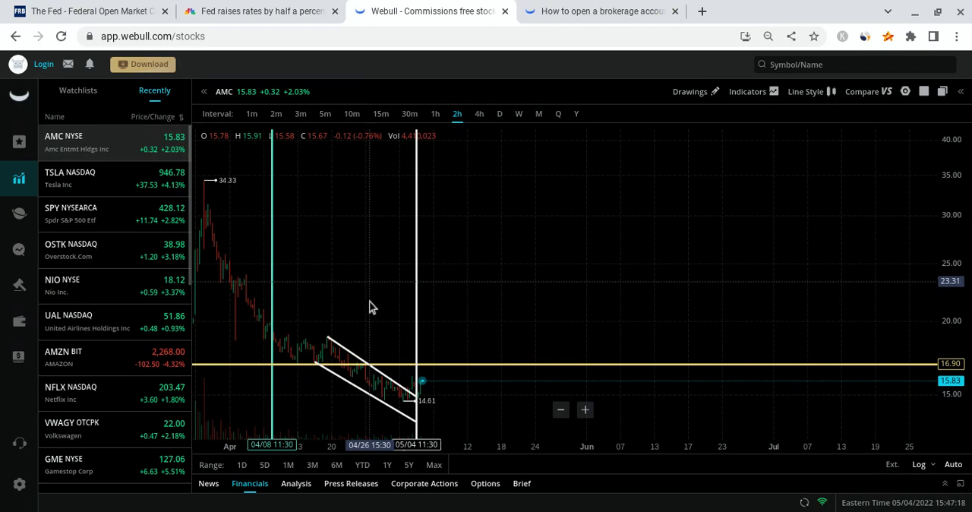